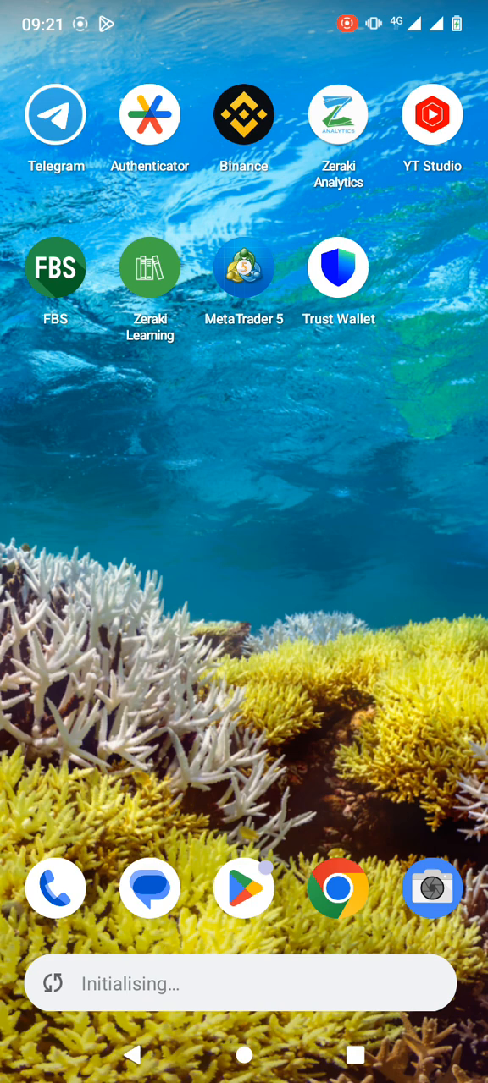
Step: Launch Trust Wallet to show Main Wallet 1 with its USDT, TRX, ETH and MATIC holdings
{"action": "left_click", "coordinate": [338, 267]}
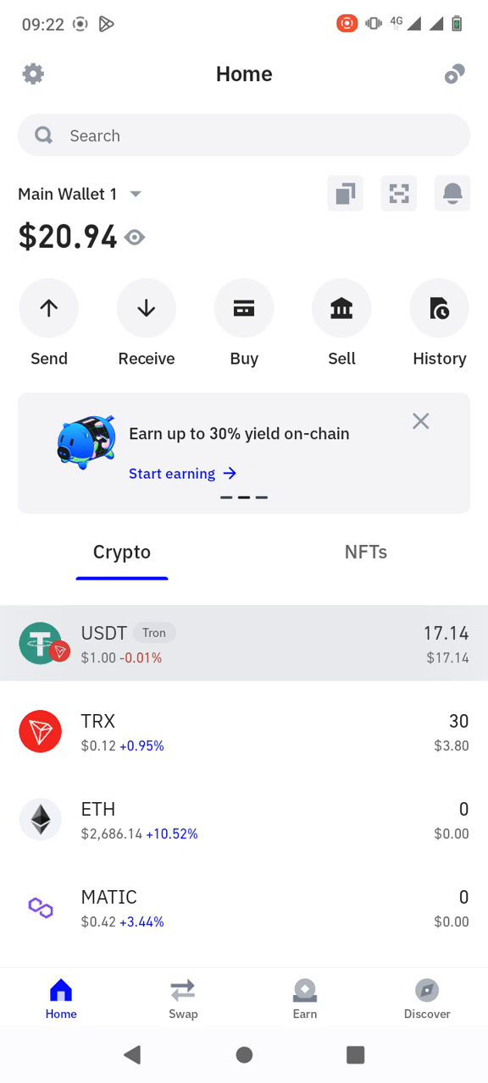
Step: Open the USDT (Tron) asset page showing the 17.14 USDT balance and its incoming transfer
{"action": "left_click", "coordinate": [244, 644]}
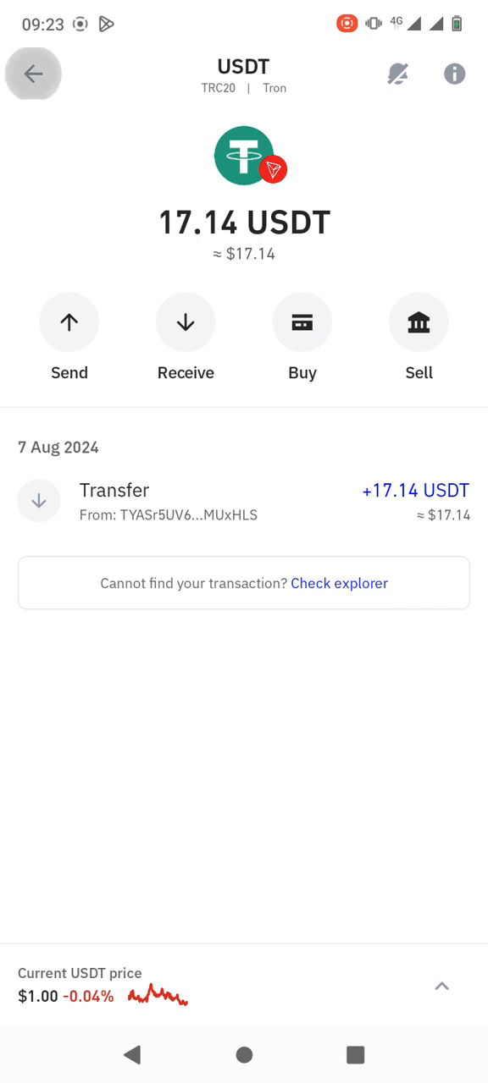
Step: Switch to Binance and start a deposit from Wallets to reach the coin search list
{"action": "key", "text": "home"}
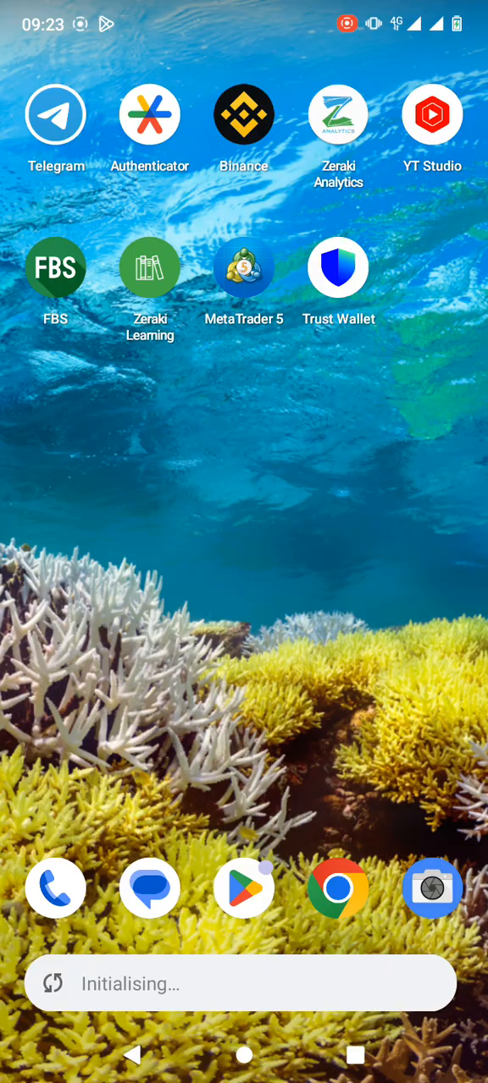
{"action": "left_click", "coordinate": [243, 114]}
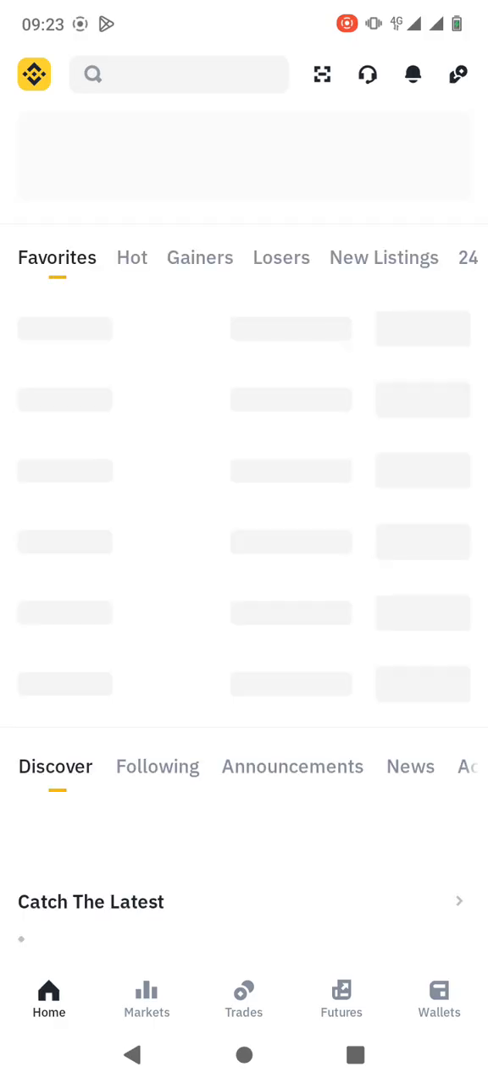
{"action": "type", "text": "TON"}
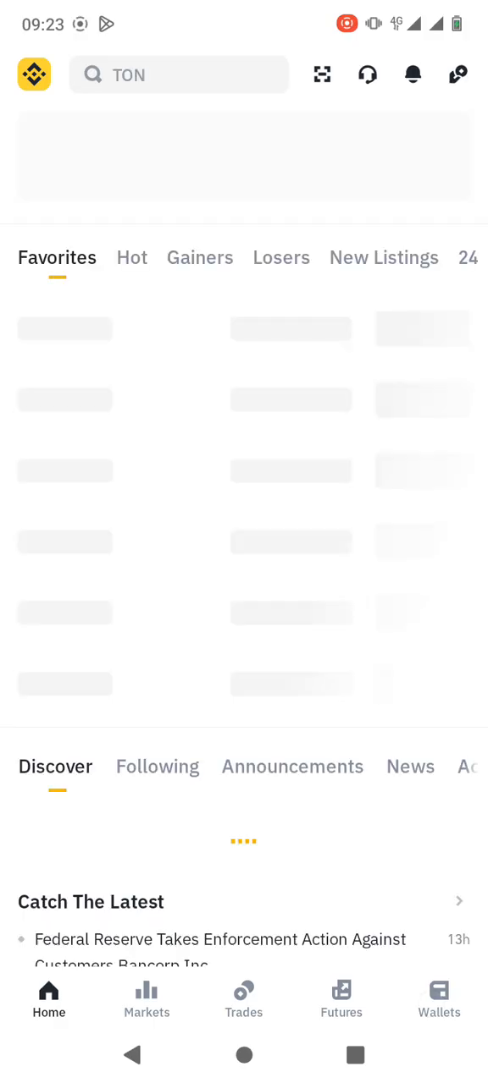
{"action": "left_click", "coordinate": [439, 999]}
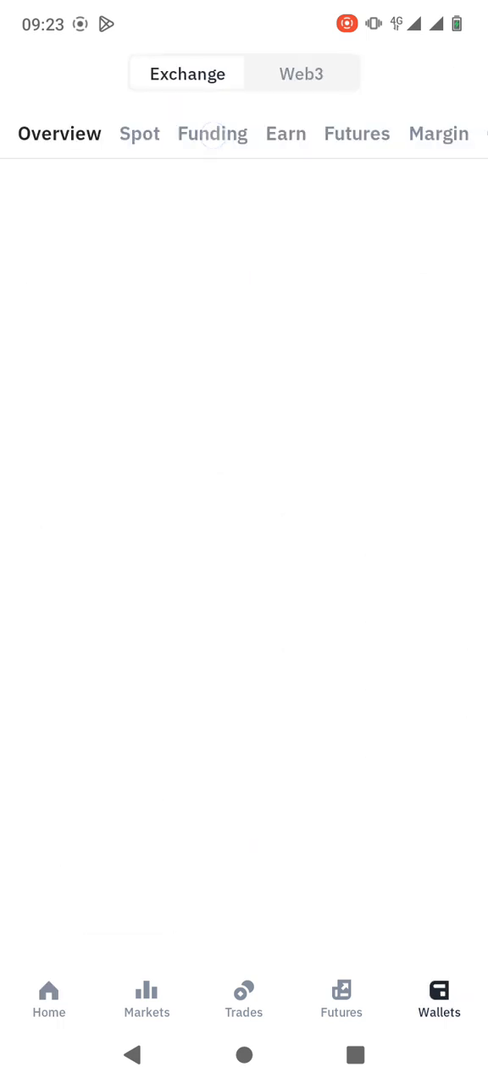
{"action": "left_click", "coordinate": [211, 134]}
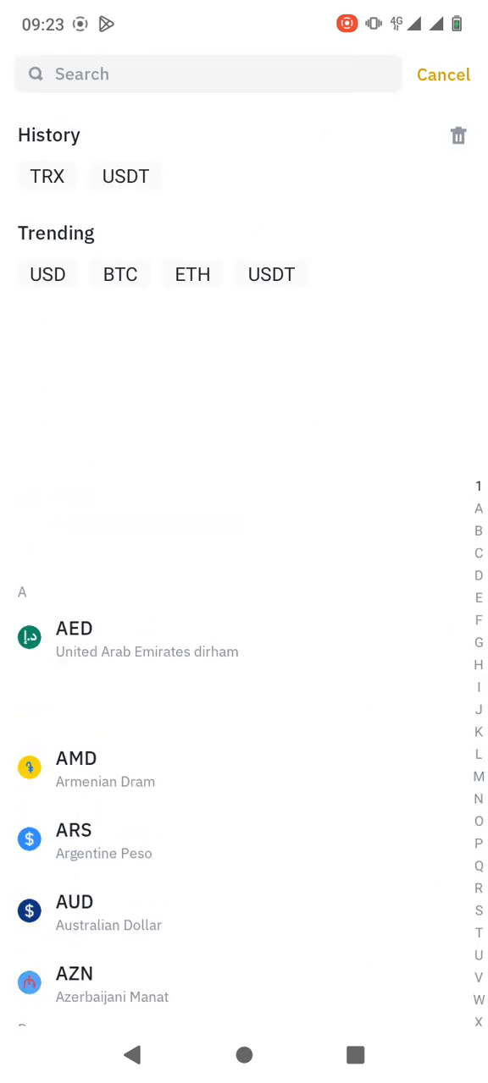
Step: Choose USDT on the Tron (TRC20) network and copy the Binance deposit address
{"action": "left_click", "coordinate": [271, 273]}
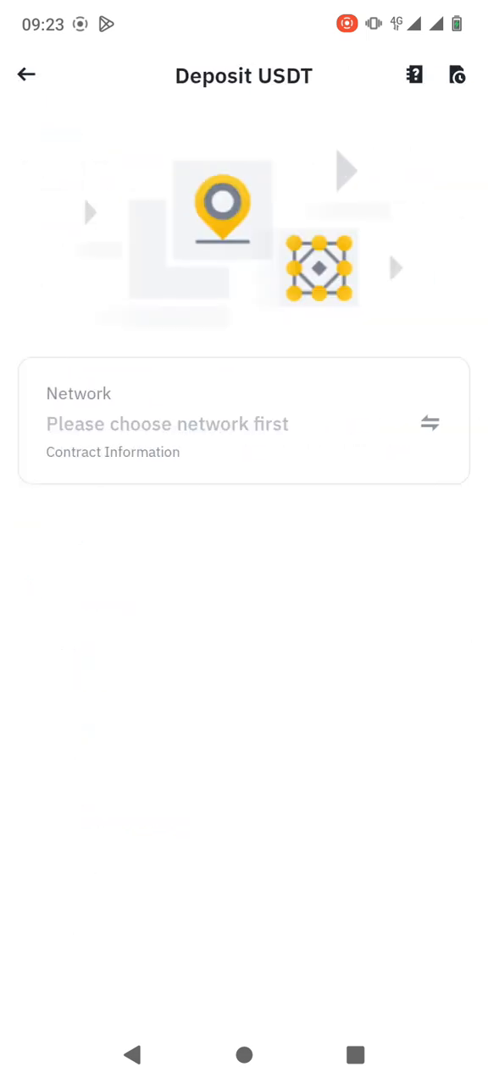
{"action": "left_click", "coordinate": [244, 423]}
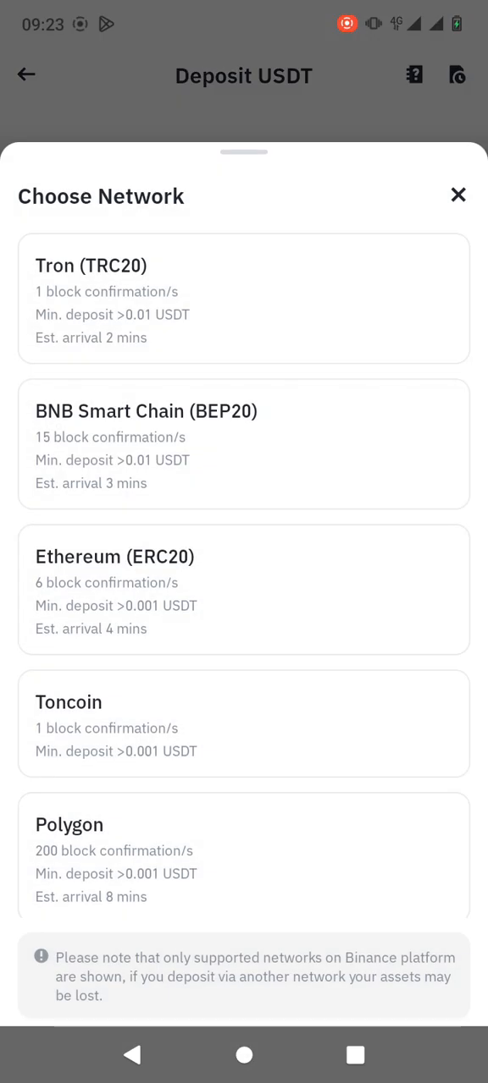
{"action": "left_click", "coordinate": [457, 195]}
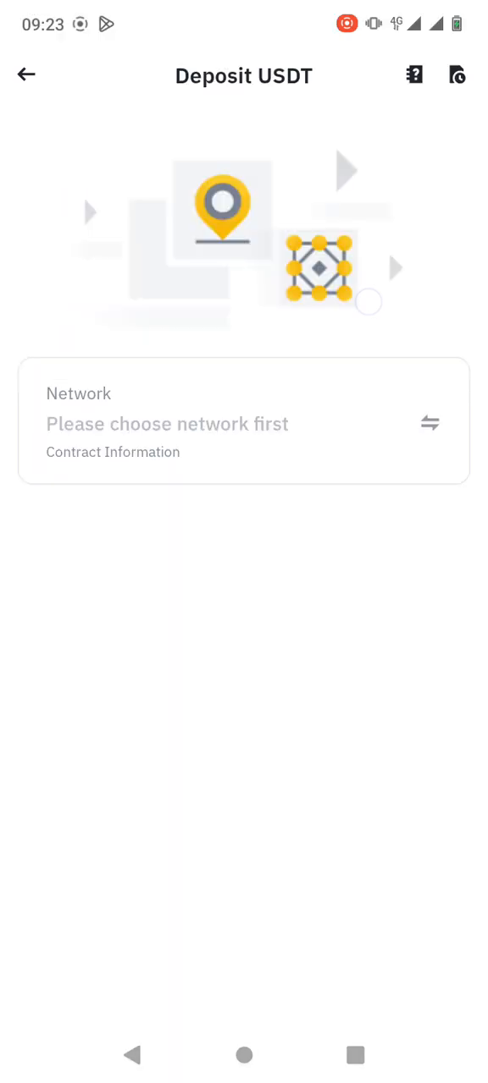
{"action": "left_click", "coordinate": [243, 421]}
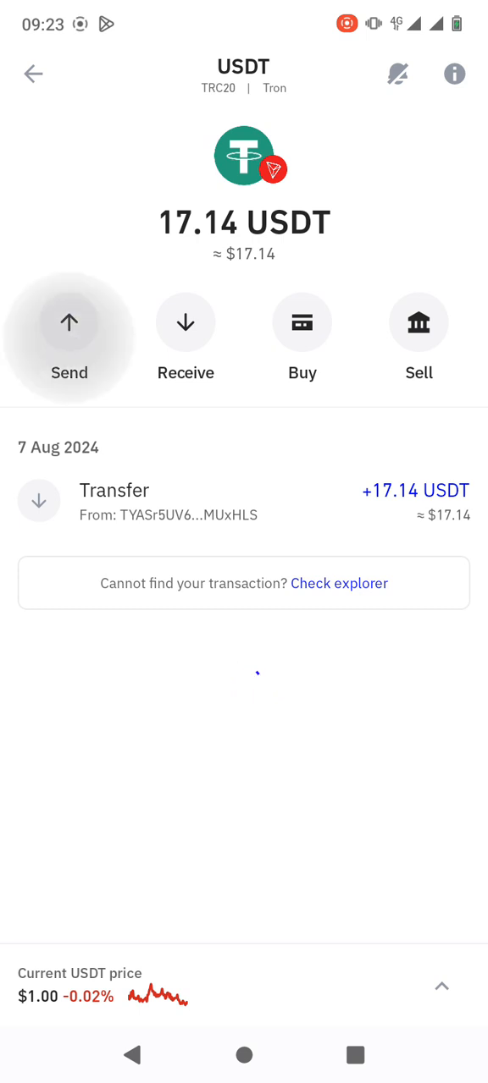
Step: Enter a 14 USDT send to the pasted Binance address and proceed to review
{"action": "left_click", "coordinate": [69, 321]}
{"action": "type", "text": "14"}
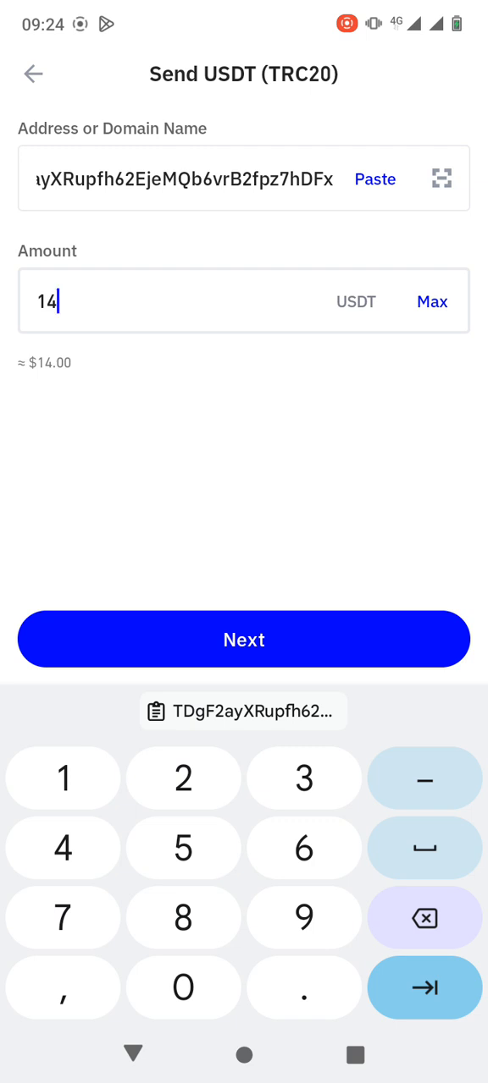
{"action": "left_click", "coordinate": [244, 639]}
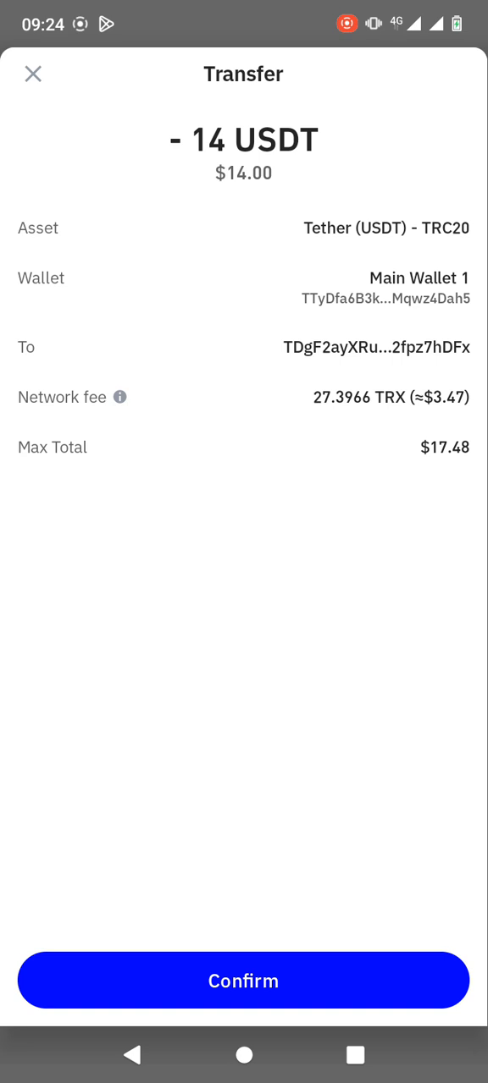
Step: Confirm the 14 USDT Tron transfer and view the Sent notification
{"action": "left_click", "coordinate": [243, 981]}
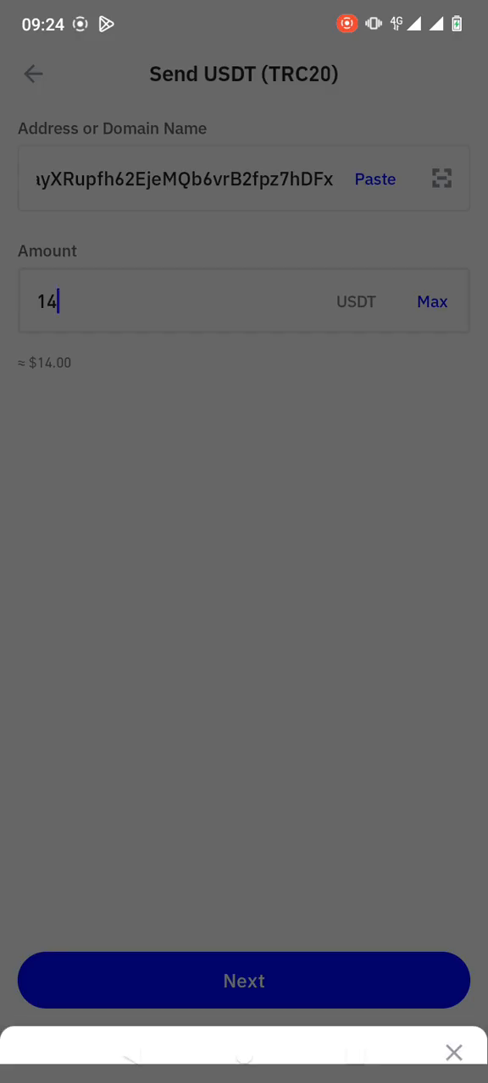
{"action": "left_click", "coordinate": [244, 981]}
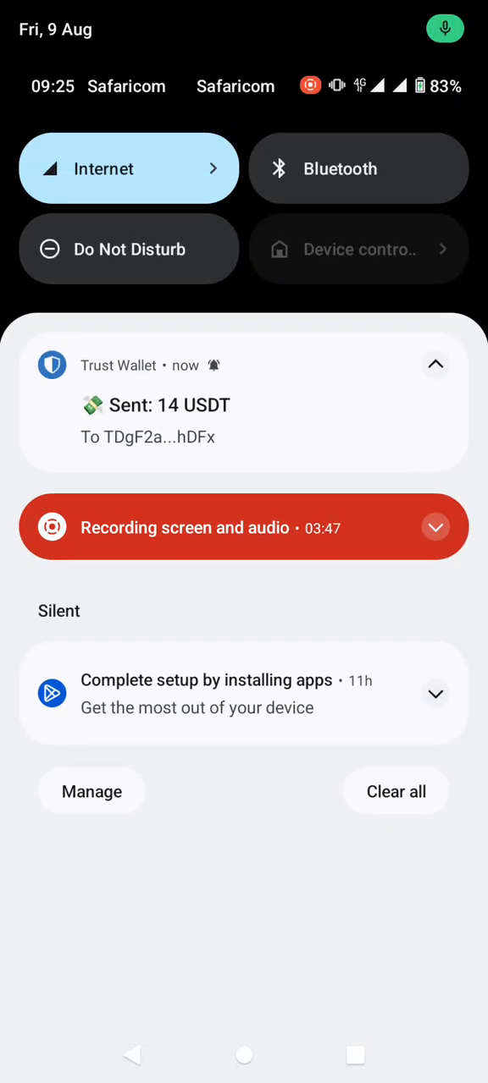
Step: Leave the 'Sent: 14 USDT' notification and return to the Binance home screen
{"action": "left_click", "coordinate": [243, 405]}
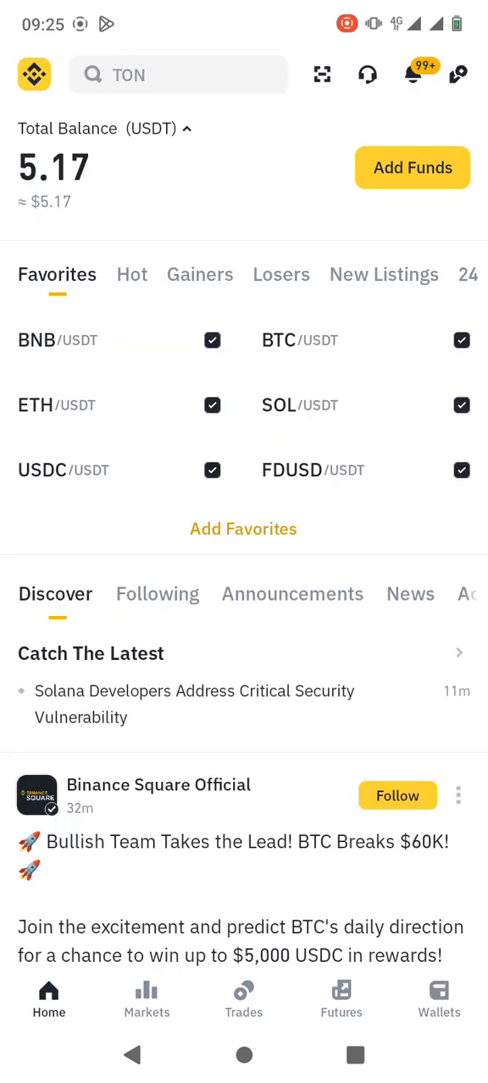
Step: Open the Funding wallet's deposit history listing the 14 USDT deposit as confirming
{"action": "left_click", "coordinate": [439, 998]}
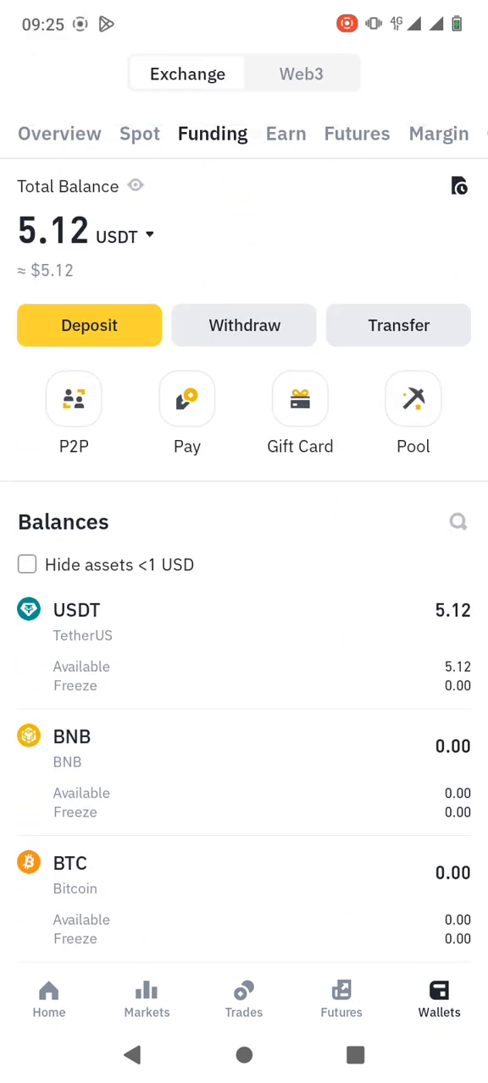
{"action": "left_click", "coordinate": [458, 185]}
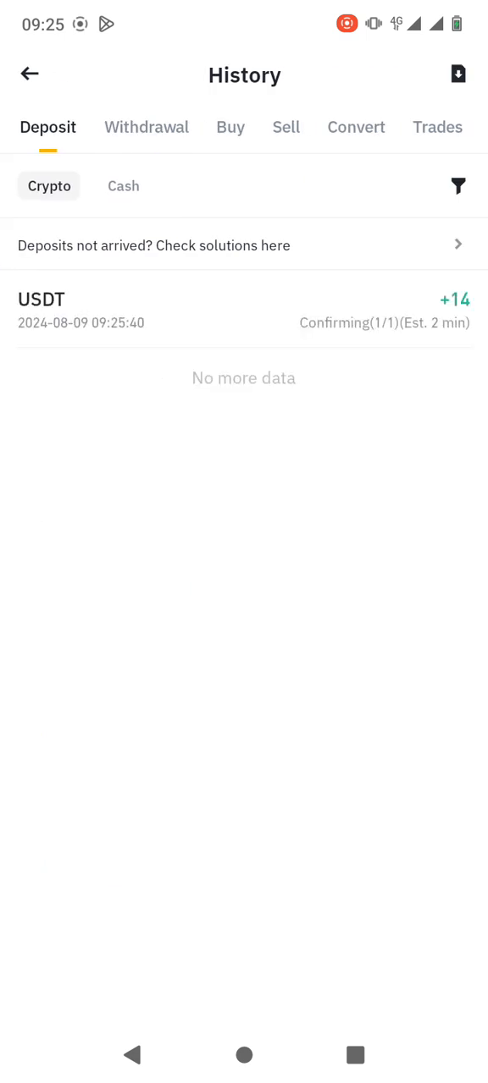
Step: Check the confirming 14 USDT Tron deposit details, then open the Spot wallet tab
{"action": "left_click", "coordinate": [244, 310]}
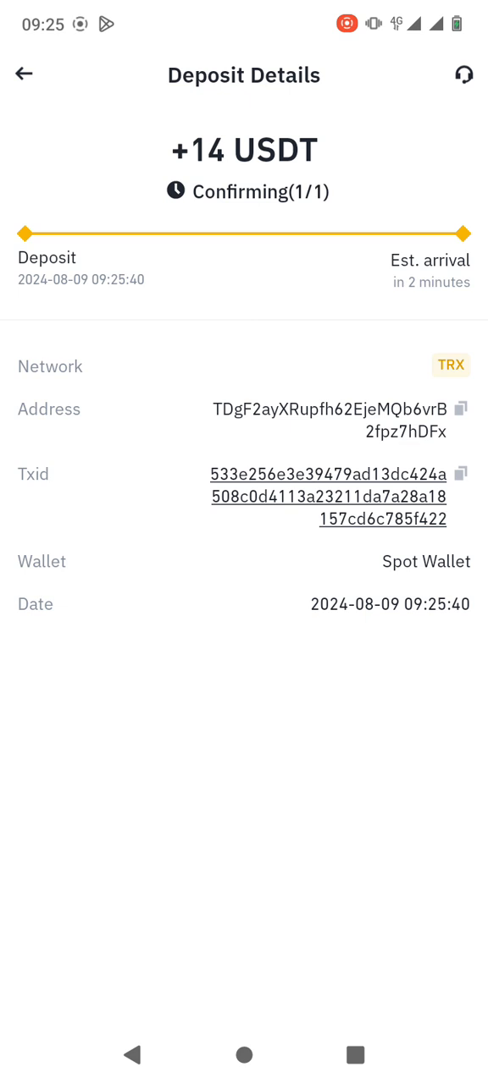
{"action": "left_click", "coordinate": [444, 562]}
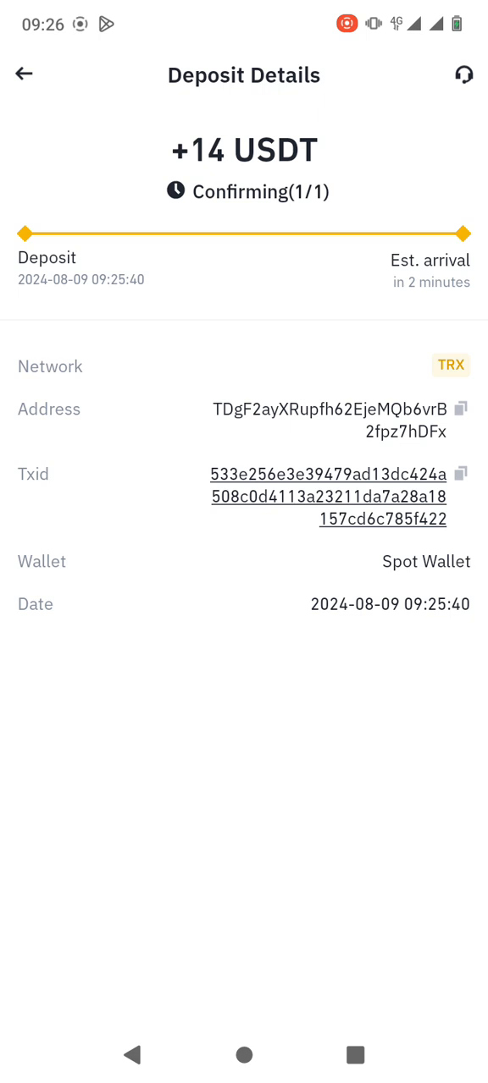
{"action": "left_click", "coordinate": [24, 74]}
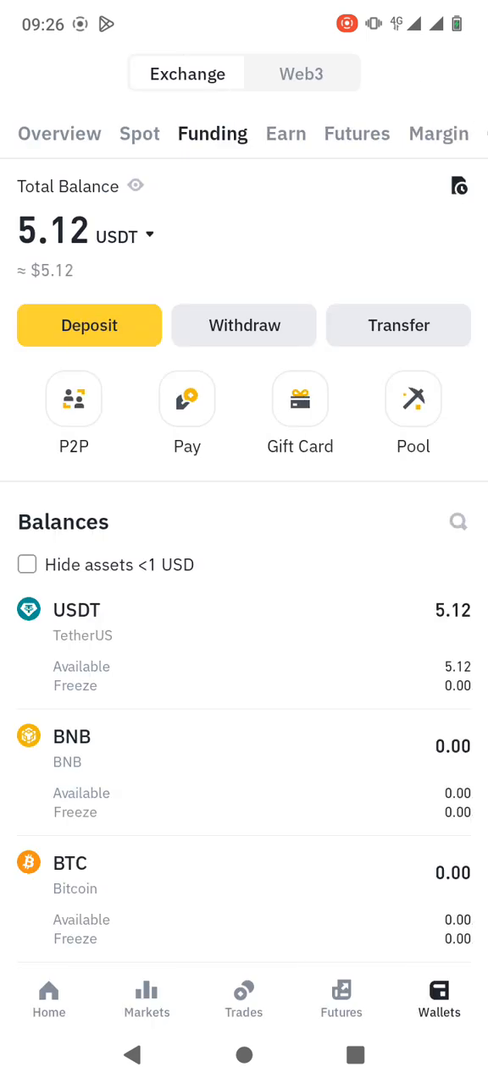
{"action": "left_click", "coordinate": [139, 134]}
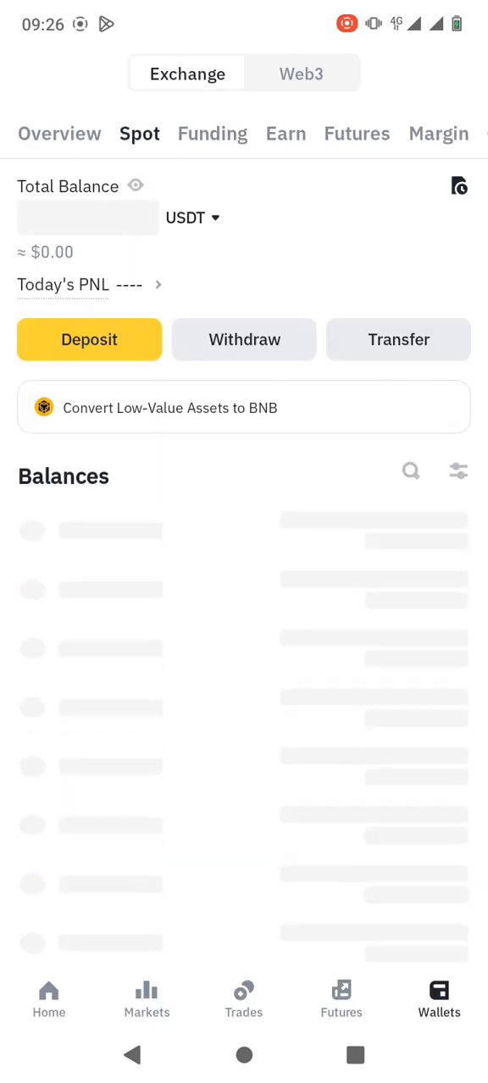